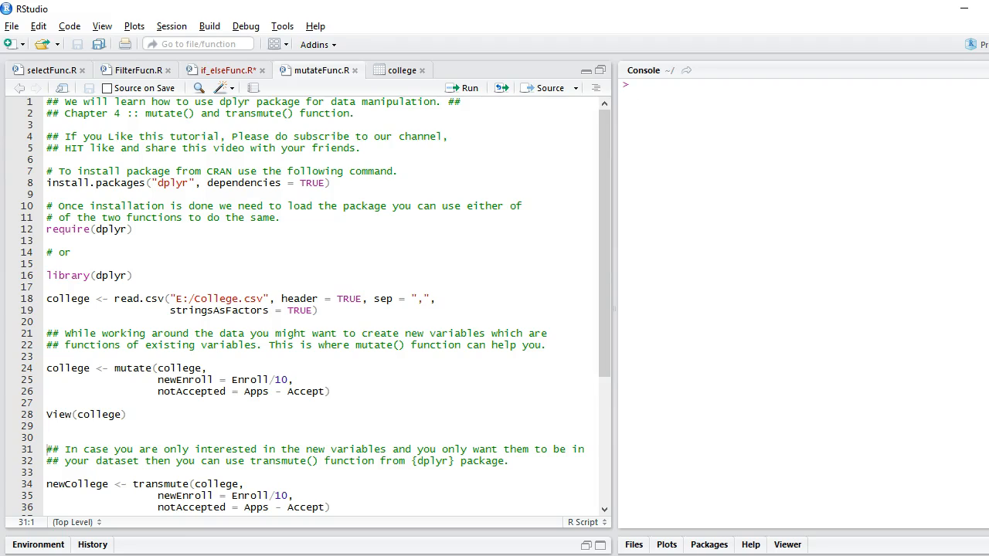
Run the library(dplyr) line to load dplyr into the session.
double_click(173, 183)
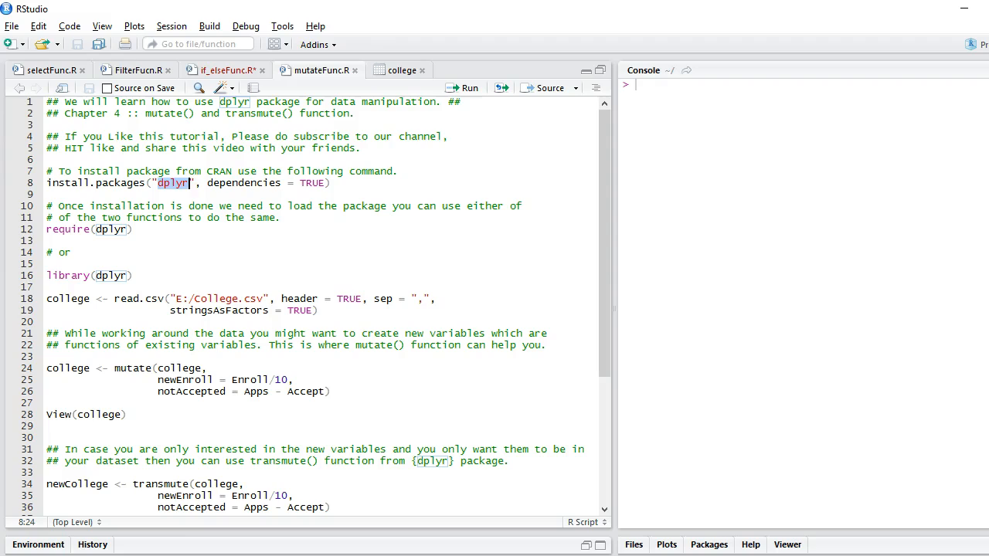
click(132, 275)
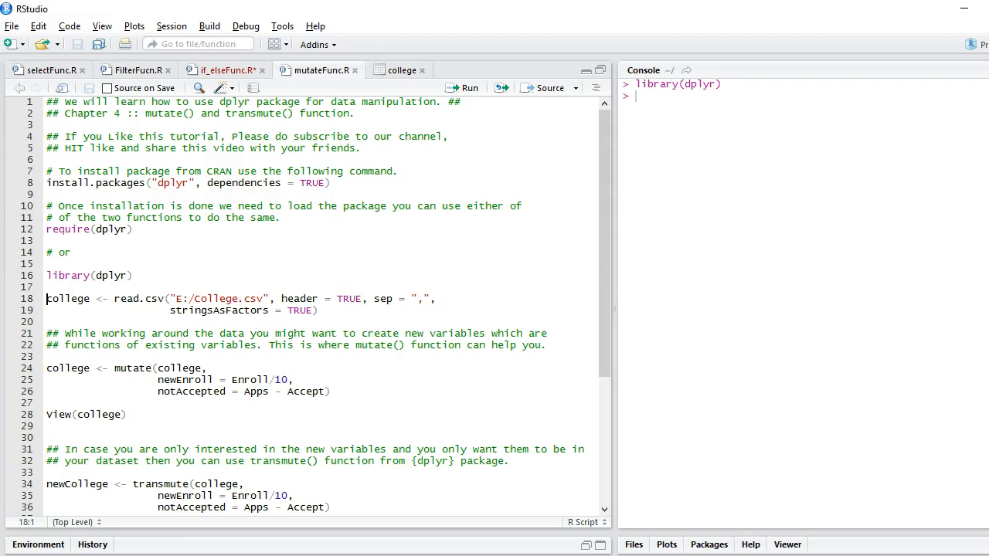
Run read.csv to load College.csv into college, then View(college) showing 777 entries.
drag(46, 299, 317, 310)
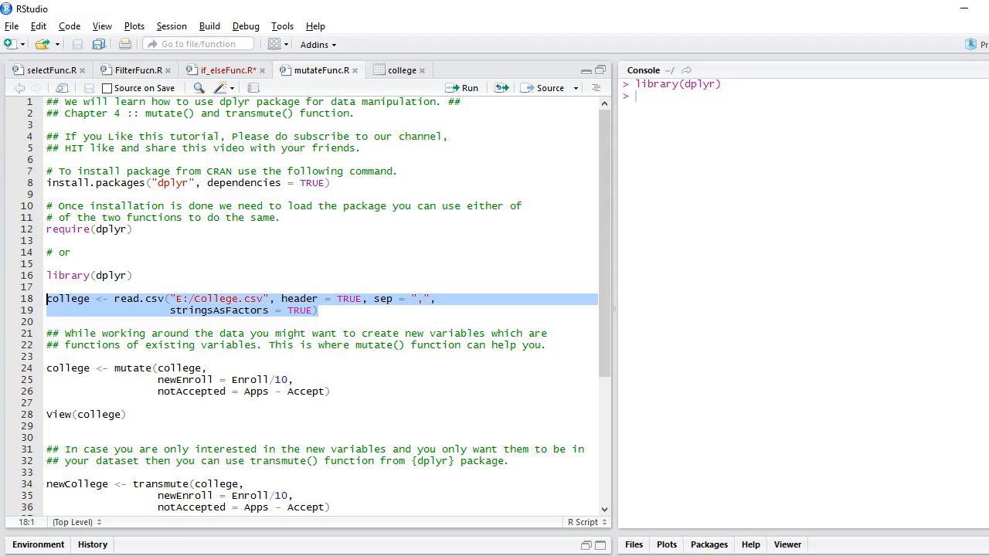
click(462, 87)
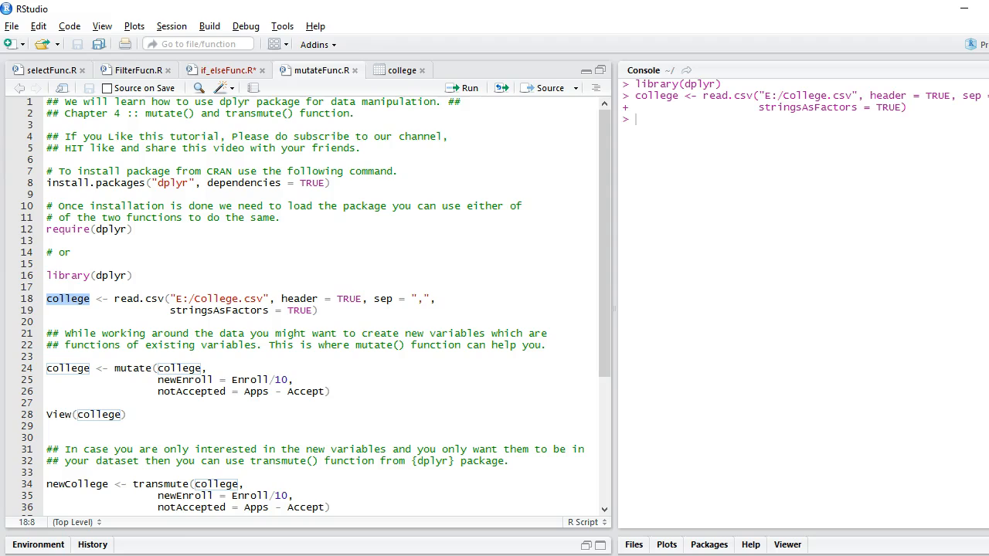
click(125, 415)
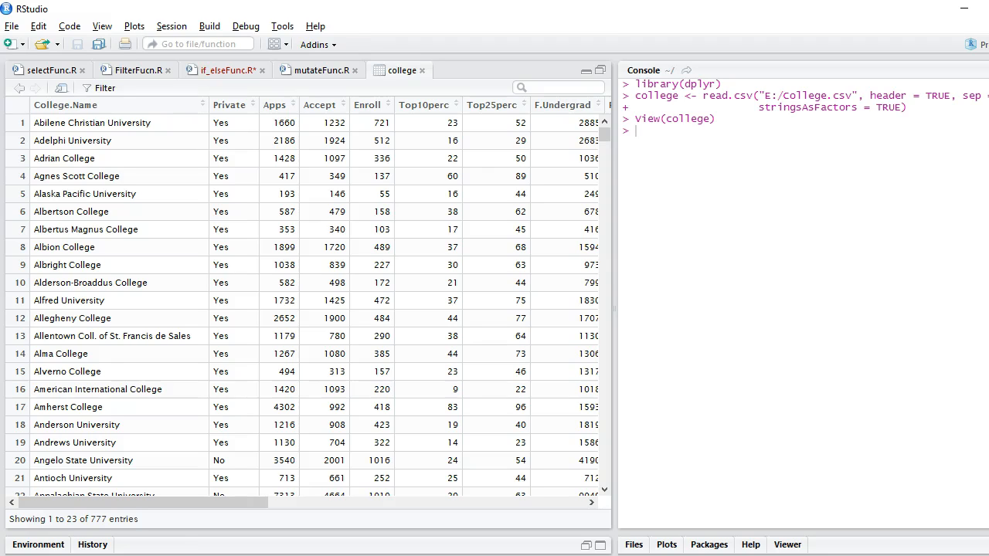
Scroll the college viewer, then go back to the mutateFunc.R editor tab.
scroll(right, 3)
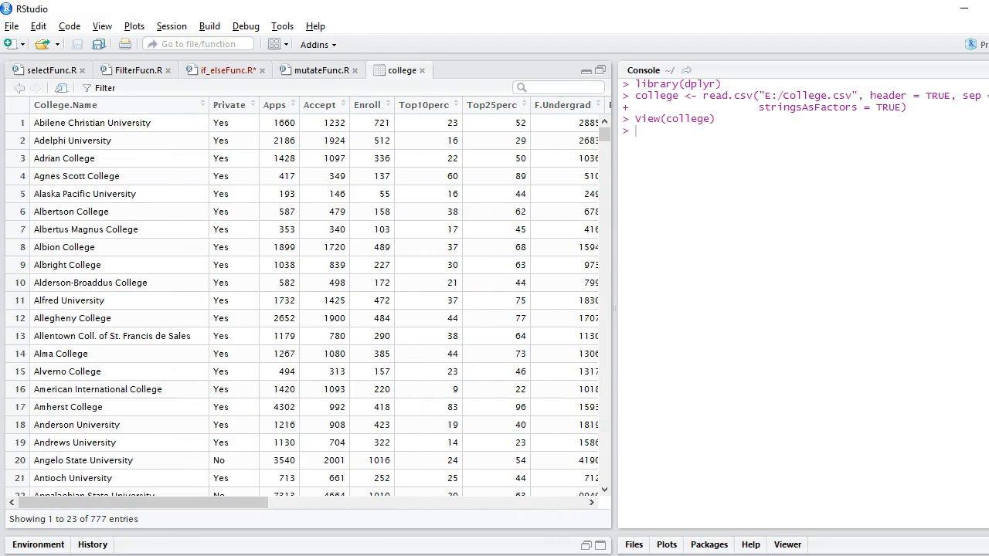
click(317, 70)
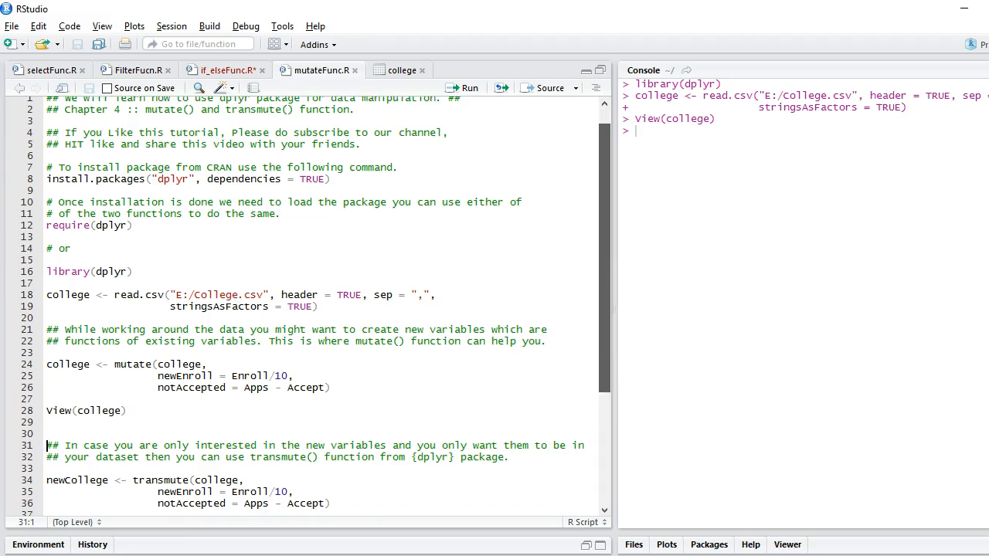
Run mutate() adding newEnroll = Enroll/10 and notAccepted = Apps - Accept, then View(college).
scroll(down, 3)
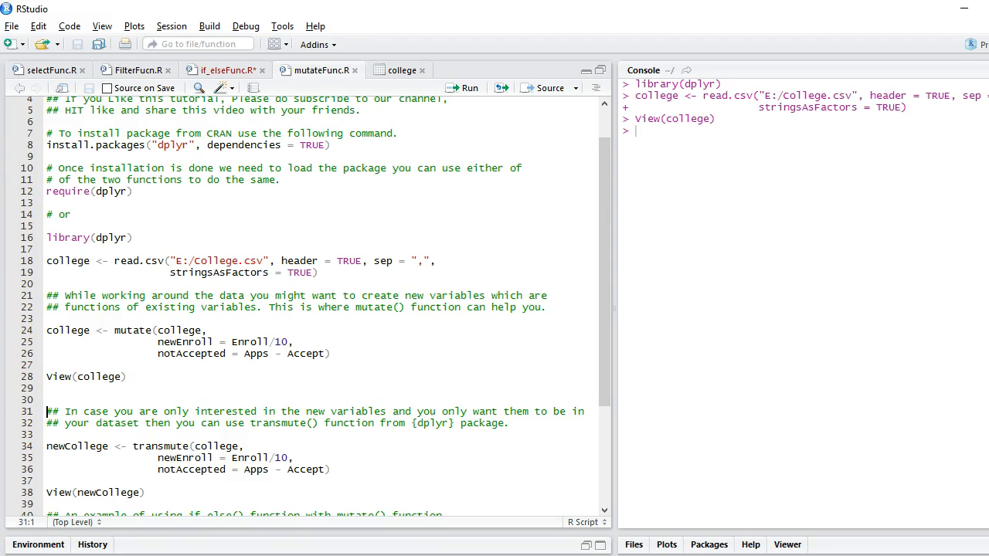
double_click(179, 330)
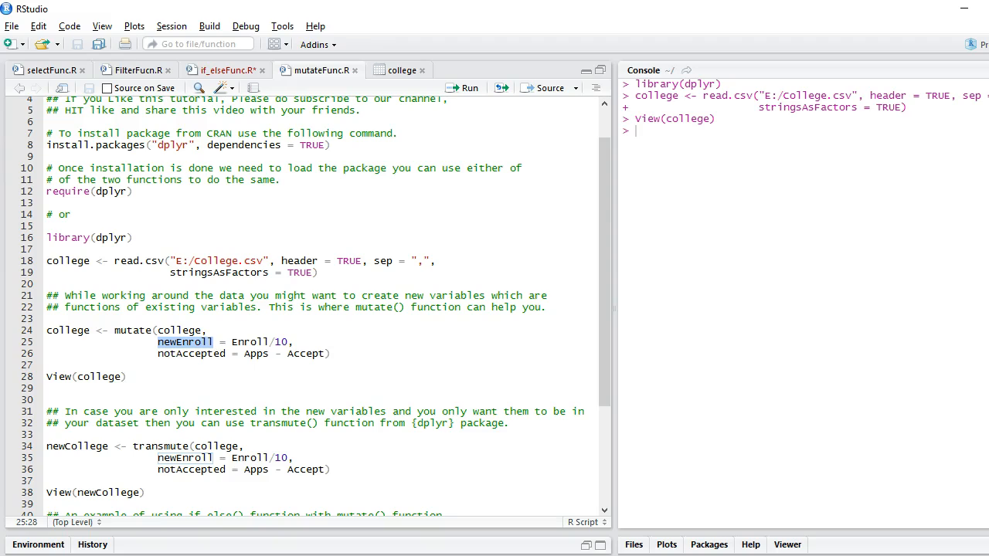
double_click(249, 341)
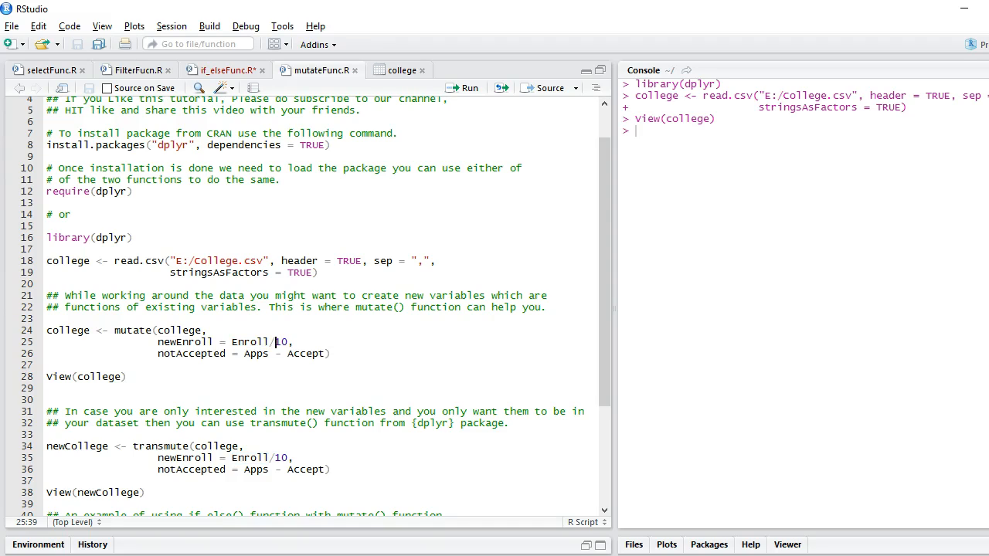
double_click(190, 353)
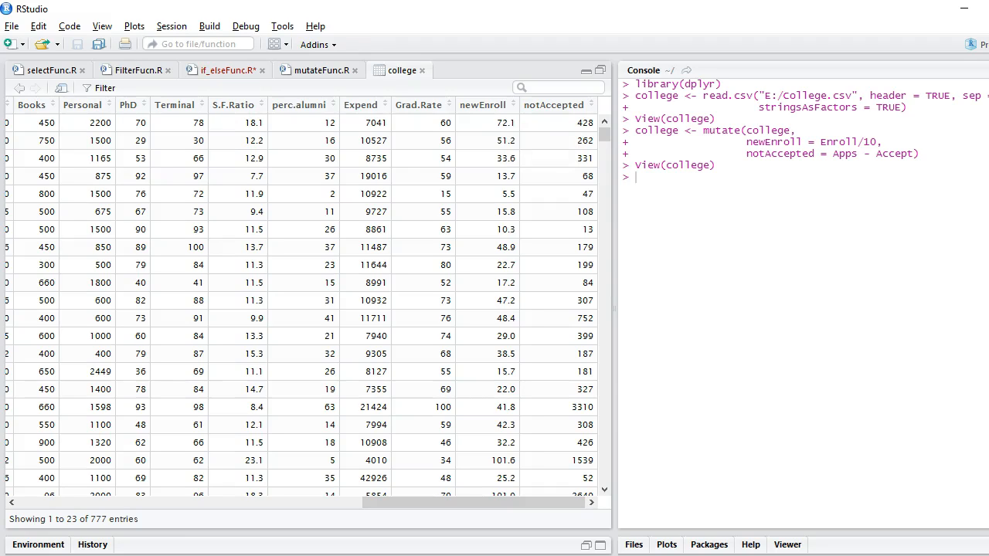
Compare row 1's Apps and Accept with its new columns, then return to mutateFunc.R.
click(505, 123)
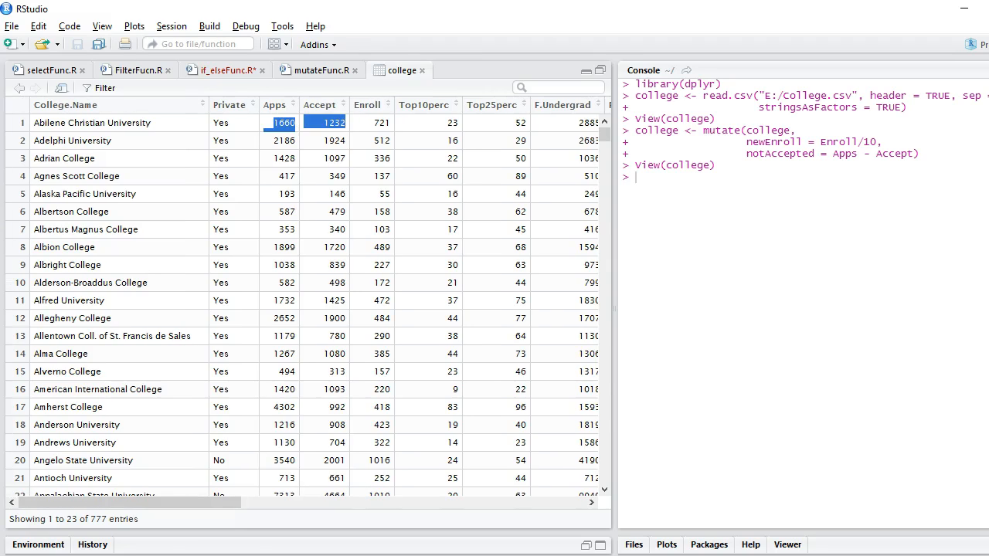
click(282, 122)
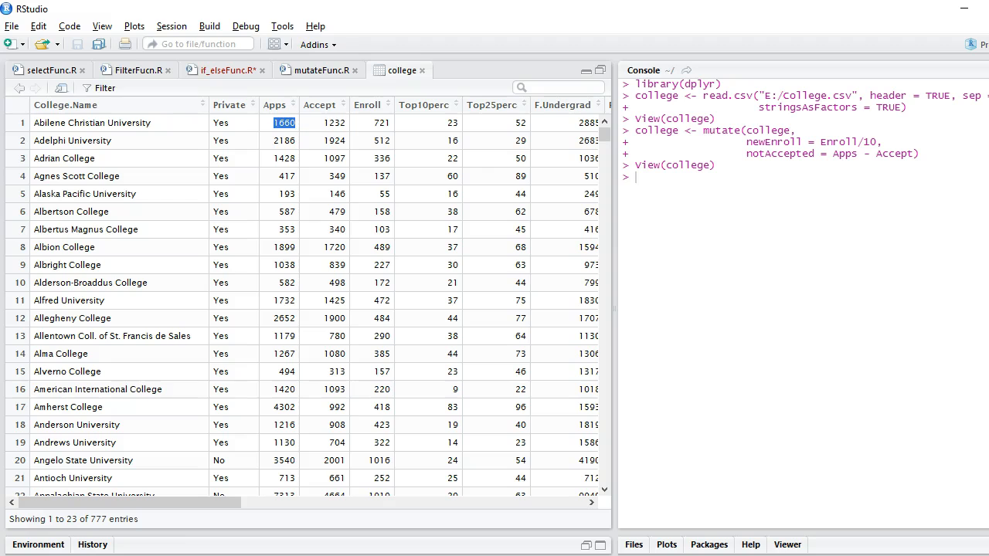
click(335, 123)
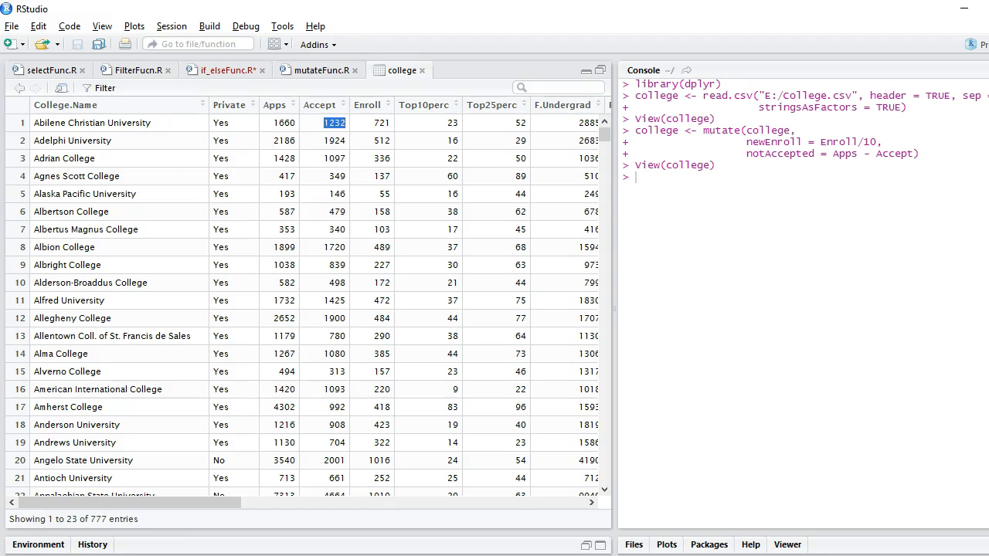
scroll(right, 3)
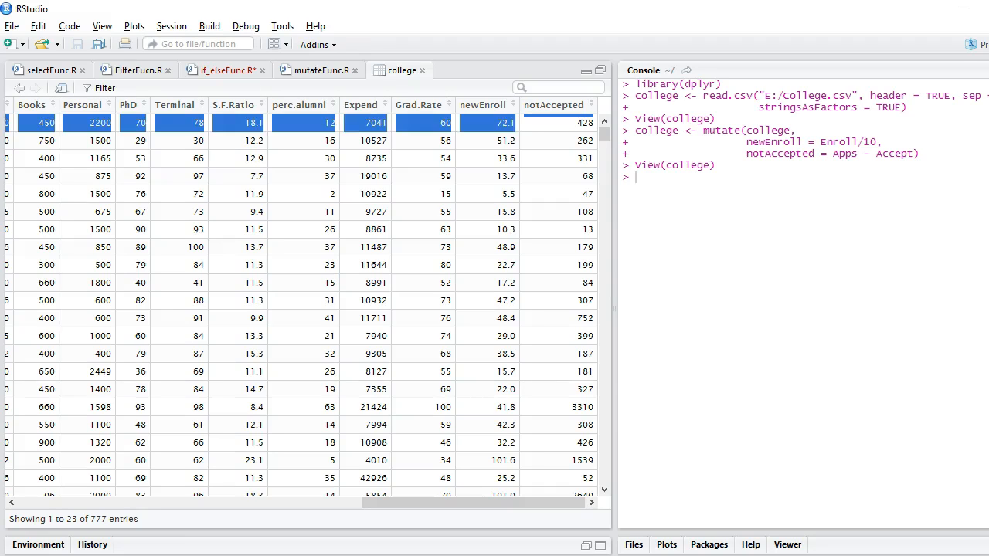
click(319, 70)
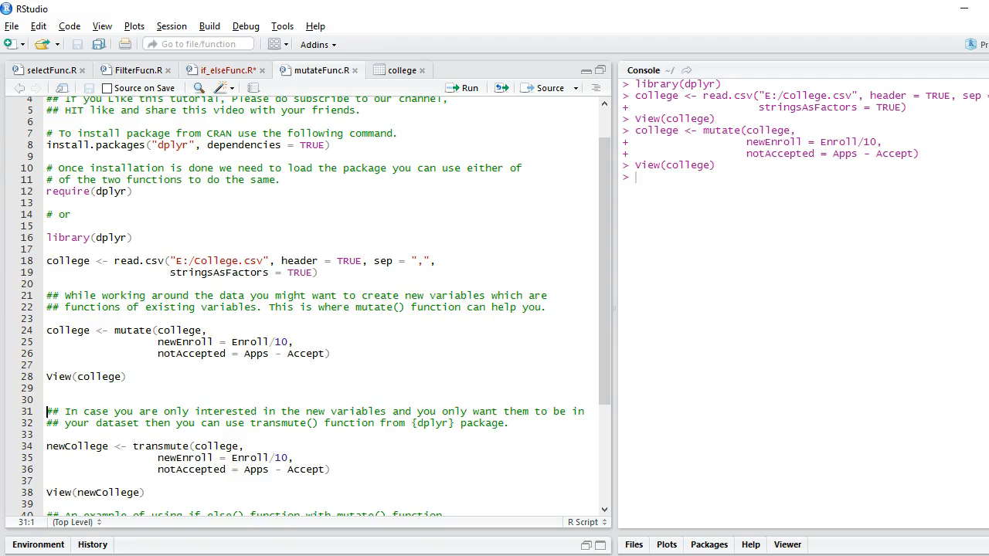
Run transmute() making newCollege with only newEnroll and notAccepted, view it, return to script.
scroll(down, 3)
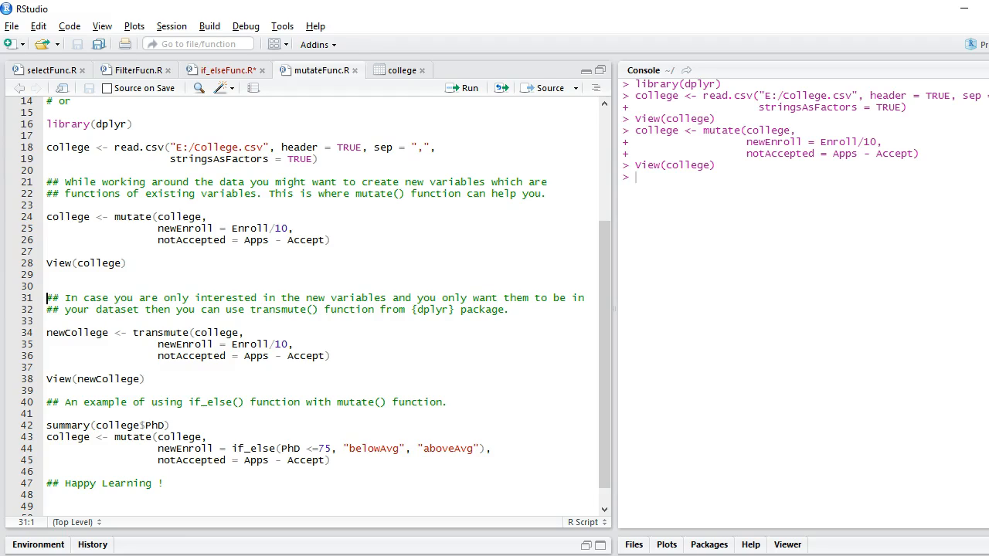
double_click(161, 333)
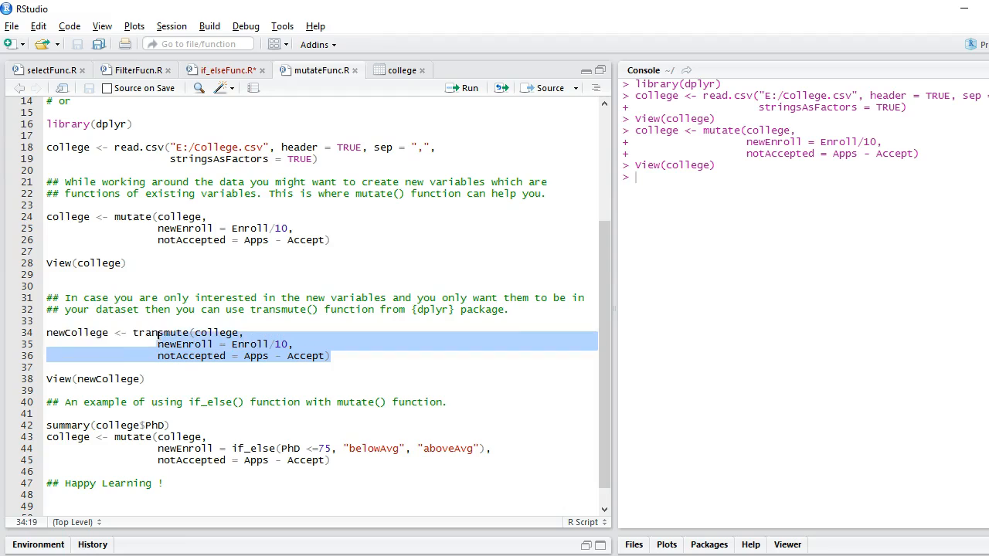
click(467, 87)
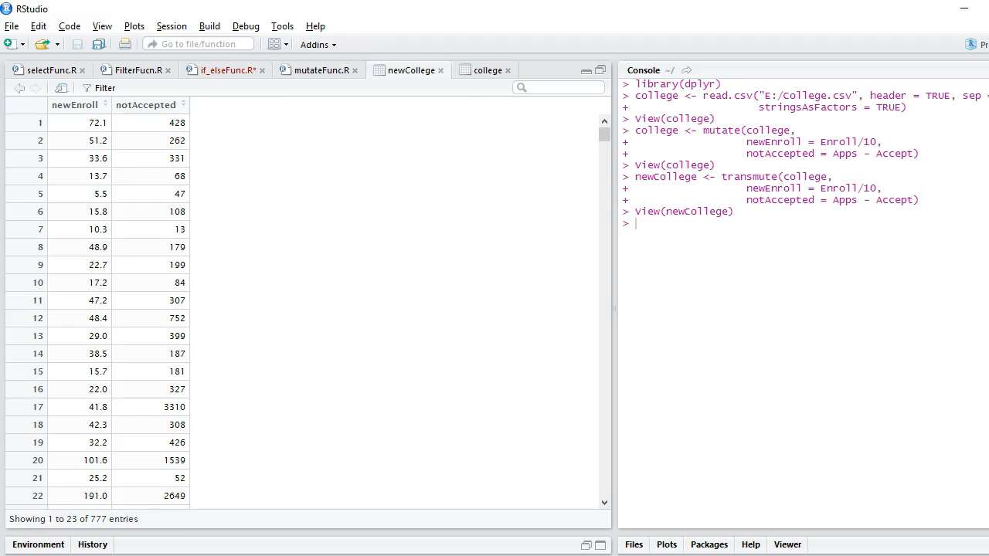
click(318, 69)
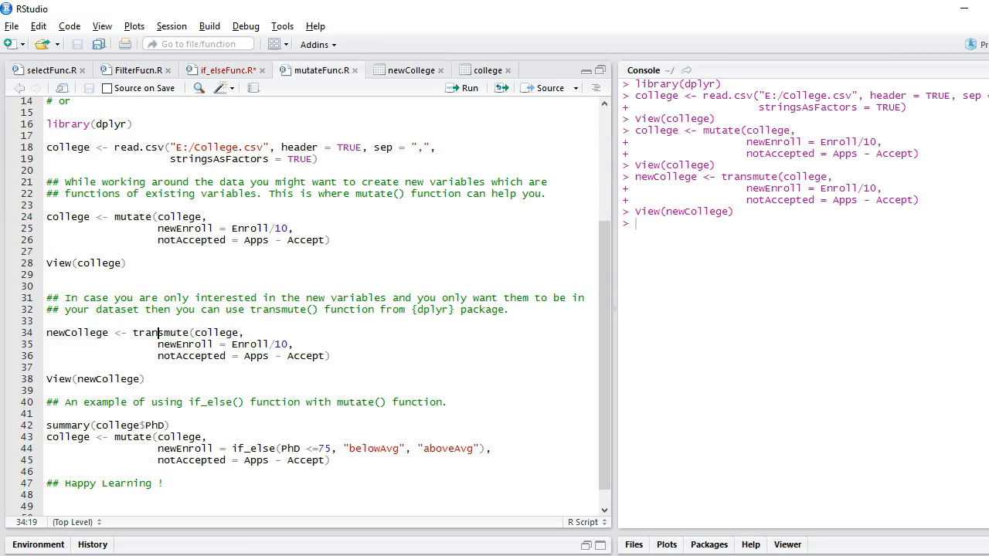
Run the if_else mutate() labelling newEnroll belowAvg when PhD ≤ 75, else aboveAvg.
double_click(161, 332)
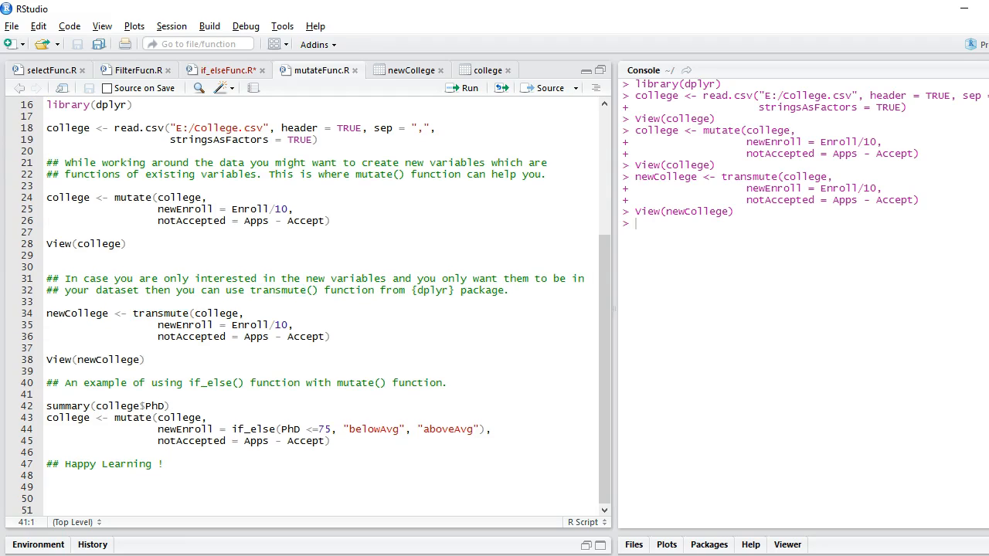
double_click(209, 383)
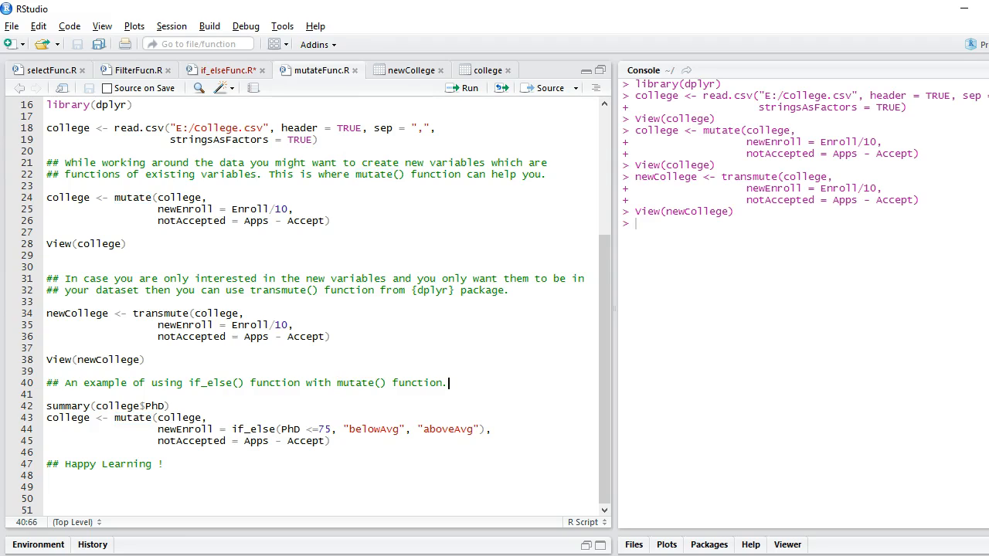
double_click(210, 383)
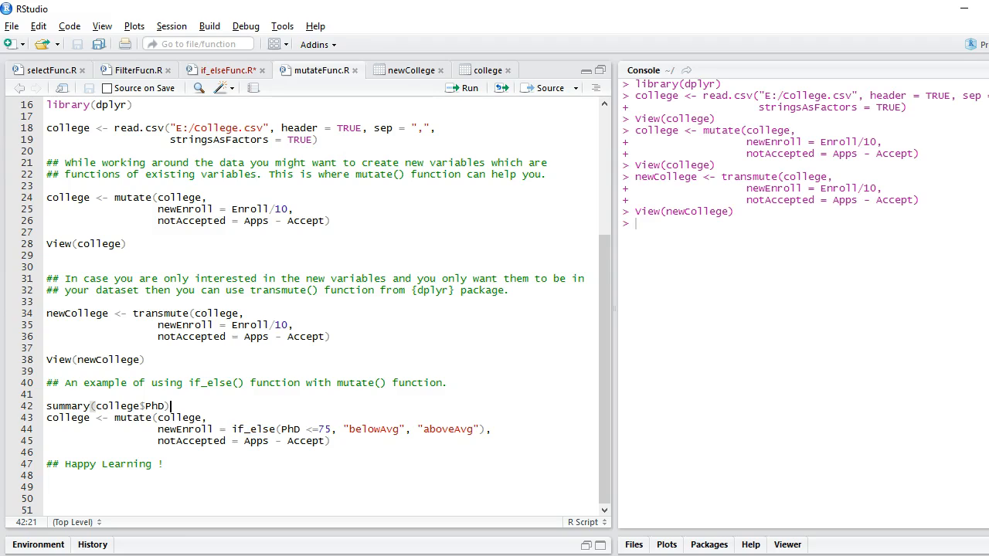
drag(113, 417, 203, 417)
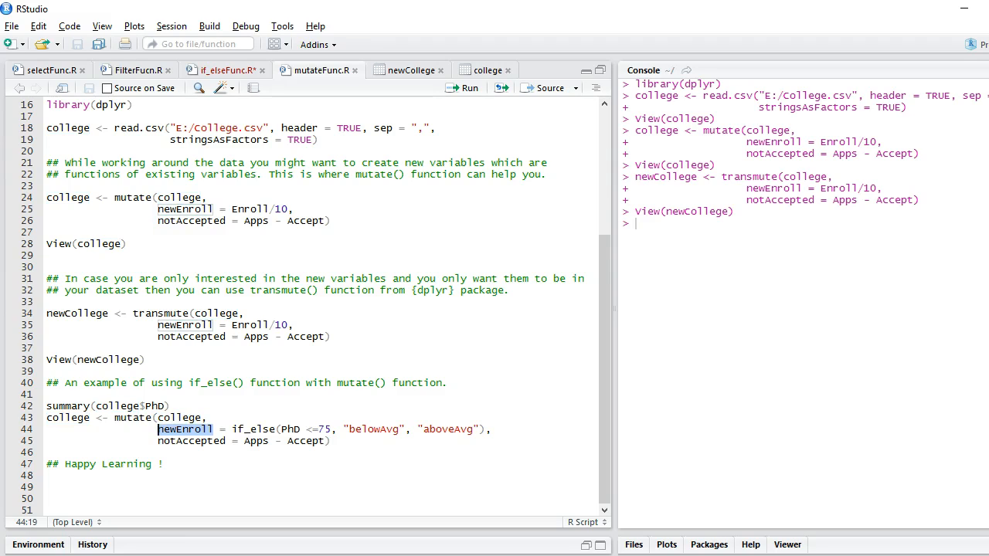
double_click(251, 429)
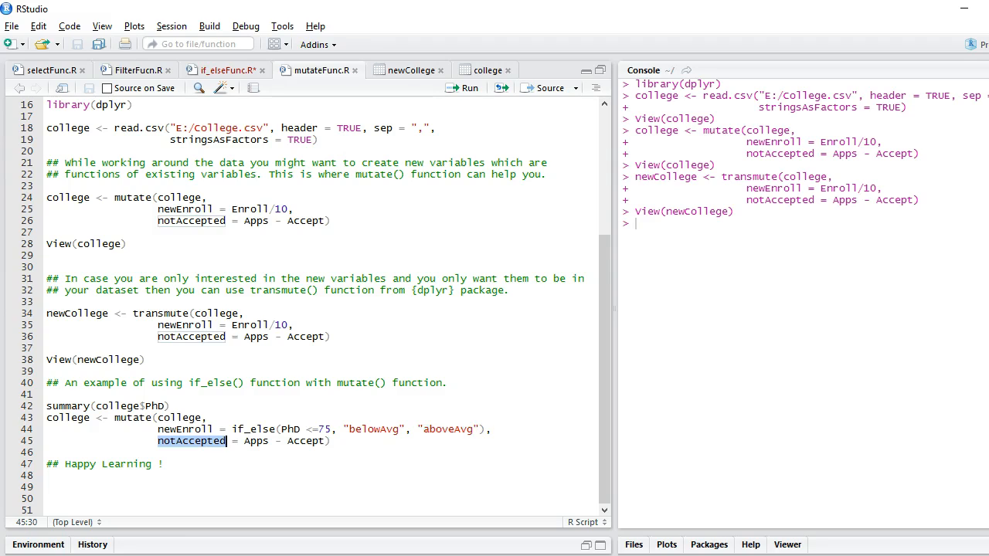
click(332, 441)
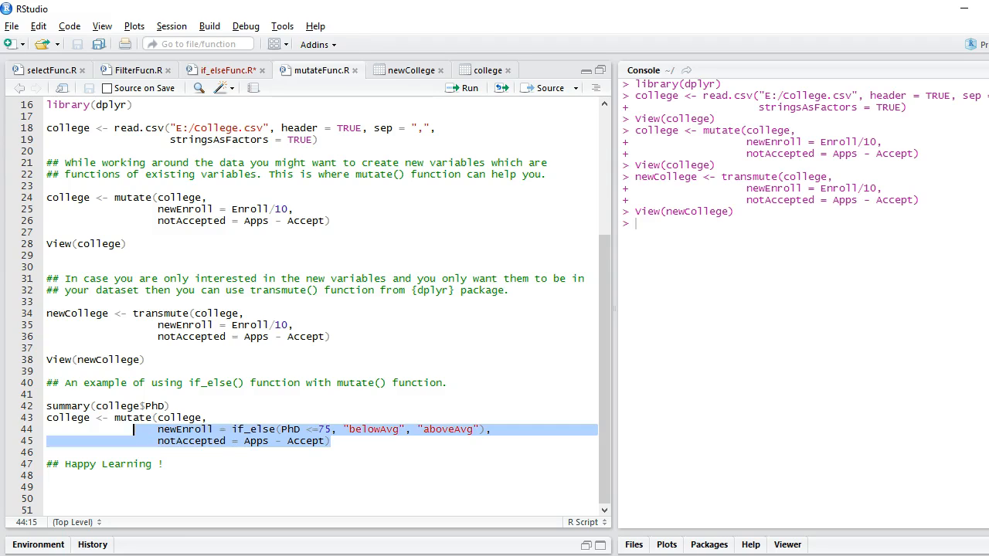
click(461, 87)
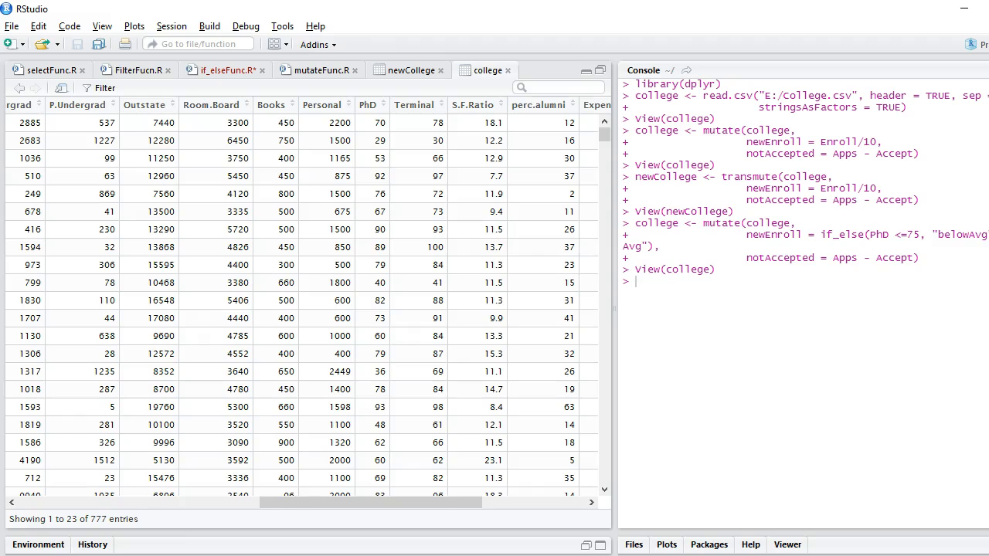
Scroll to newEnroll's belowAvg/aboveAvg labels in college, then return to mutateFunc.R.
scroll(right, 3)
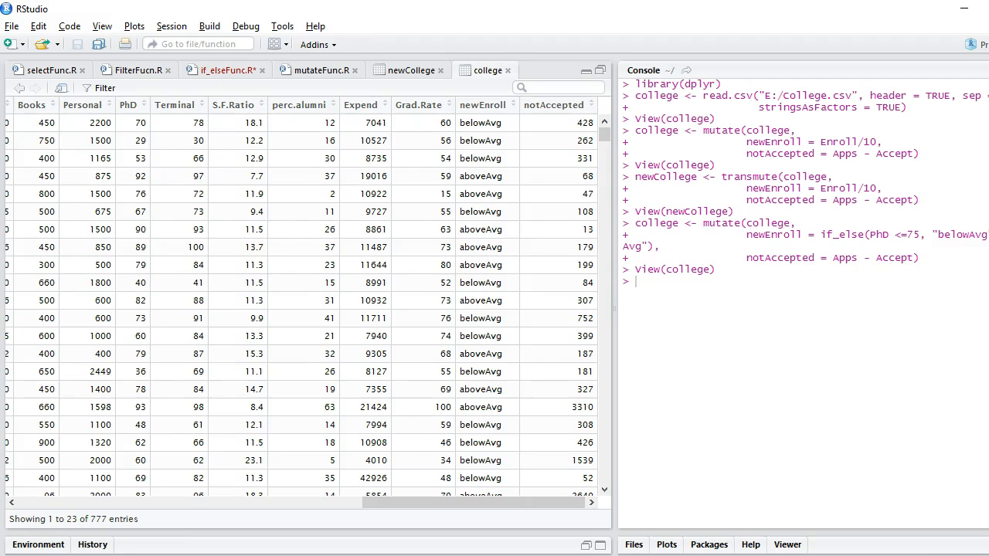
click(319, 70)
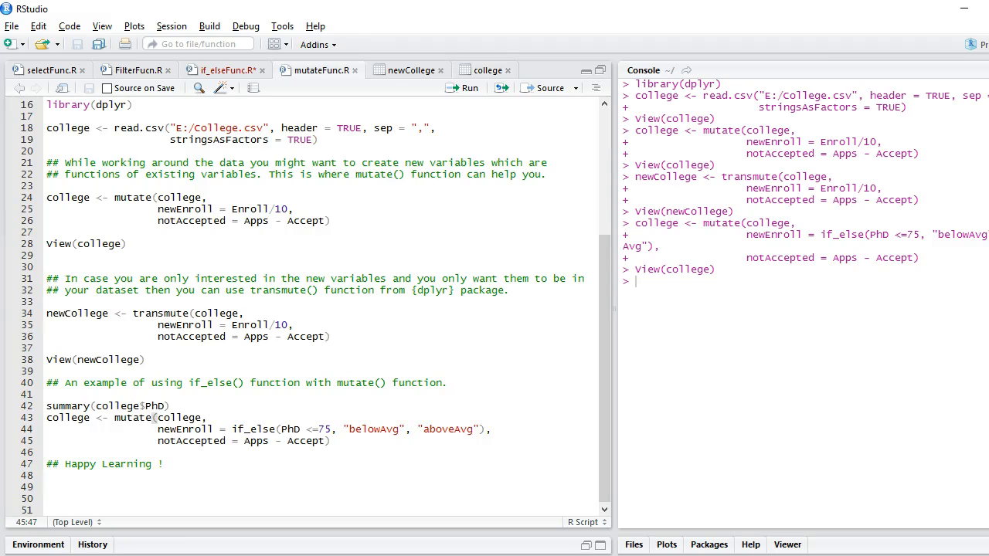